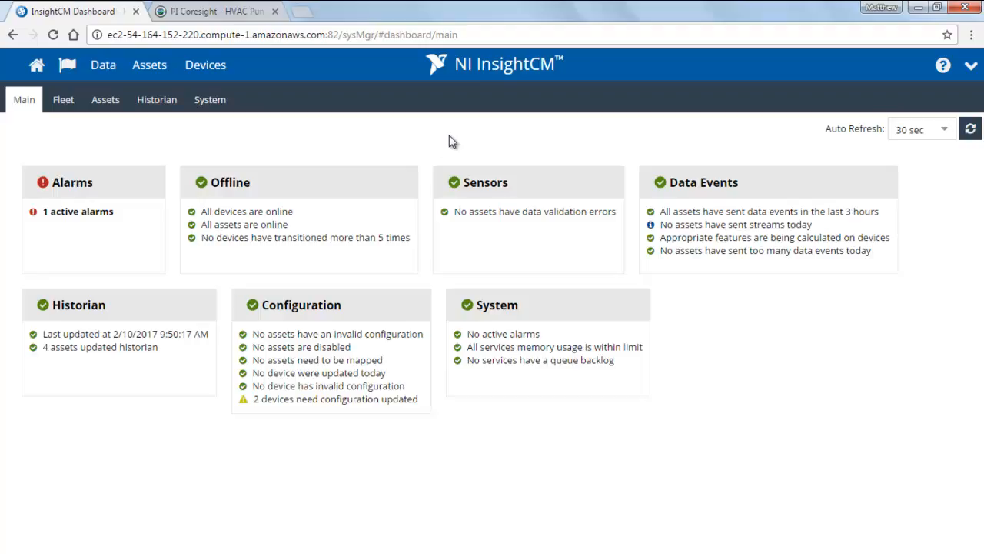
pyautogui.moveTo(696, 143)
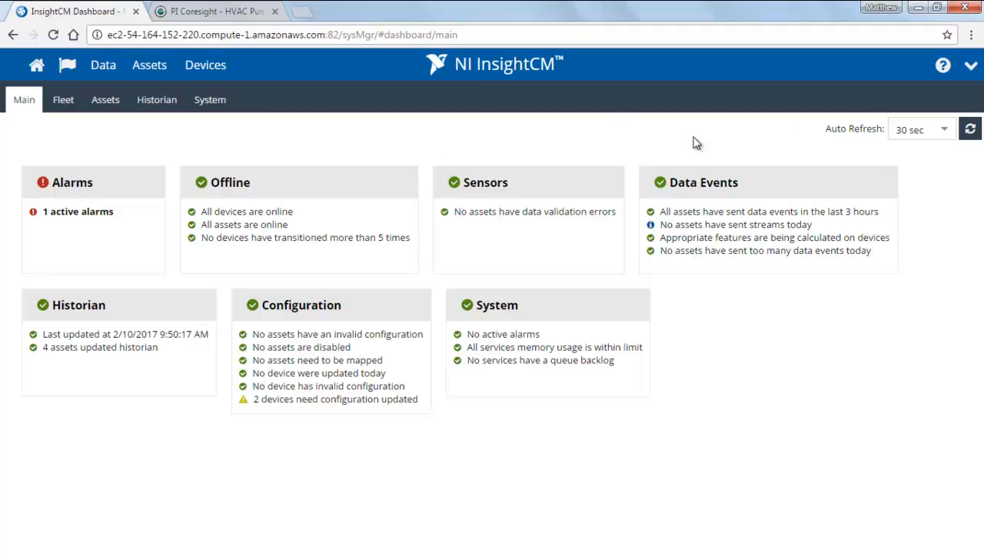
# Open the Historian tab's Point Mappings list of 270 asset-to-PI point mappings.
pyautogui.click(970, 65)
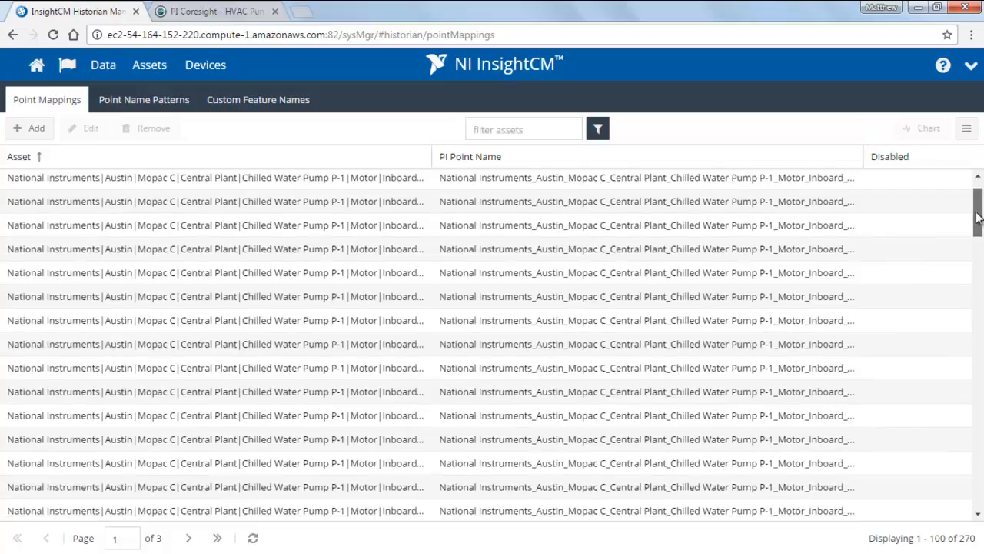
# Scroll down and back up through the Point Mappings list.
pyautogui.scroll(-3)
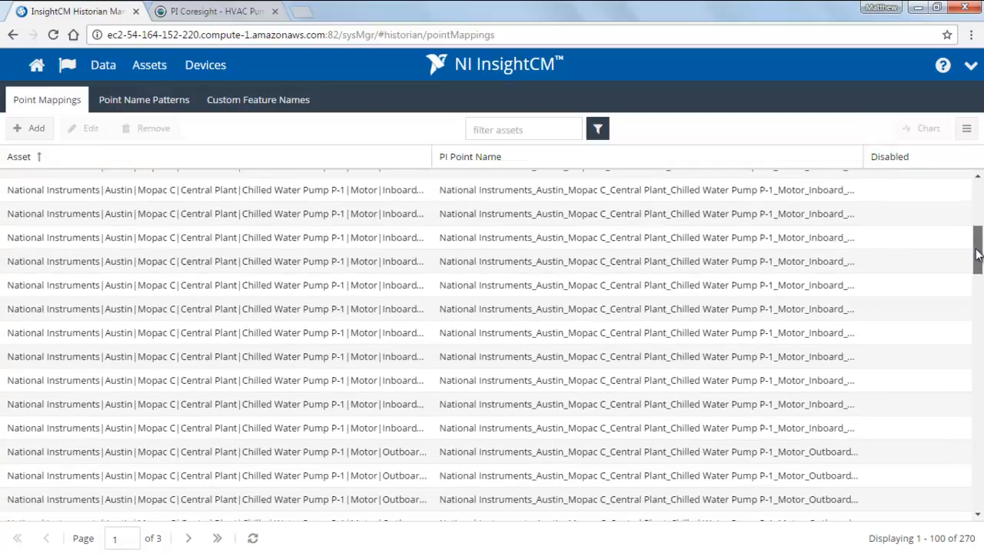
pyautogui.scroll(3)
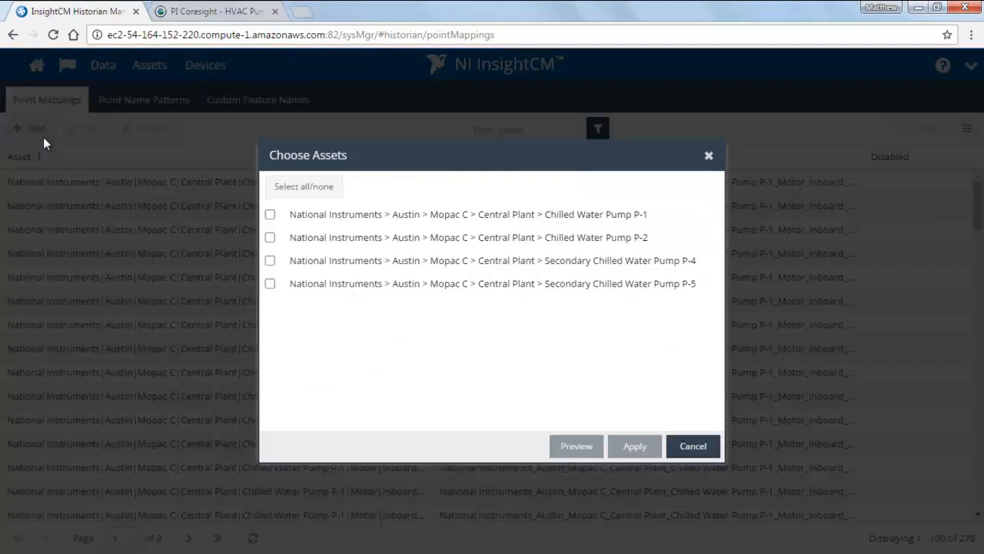
# Preview PI tag names for Chilled Water Pump P-1, then close Choose Assets unapplied.
pyautogui.click(303, 186)
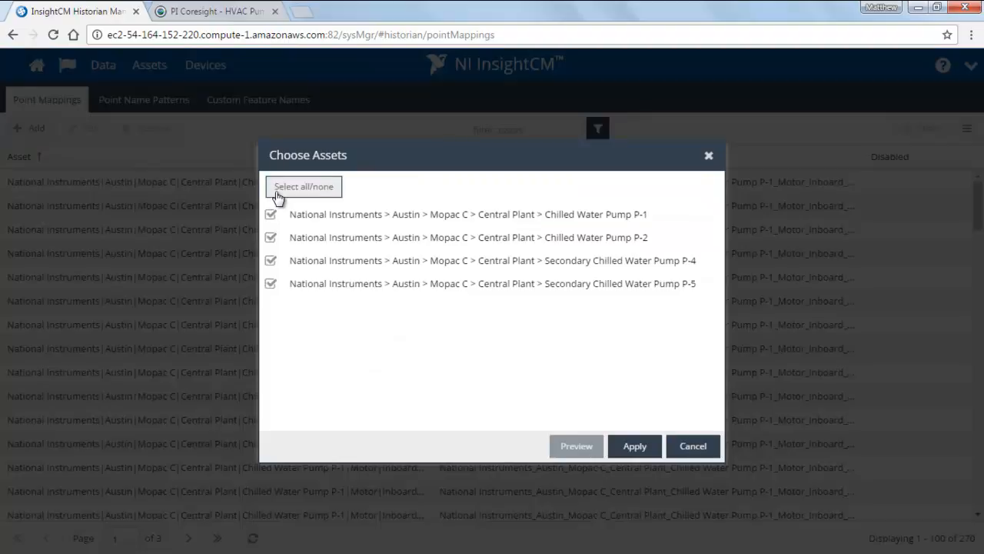
pyautogui.moveTo(381, 259)
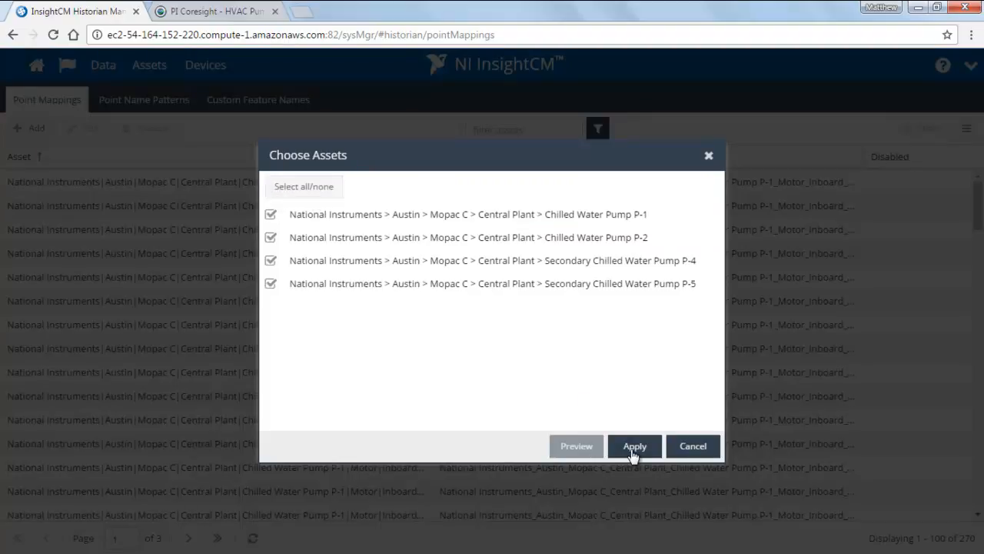
pyautogui.moveTo(334, 192)
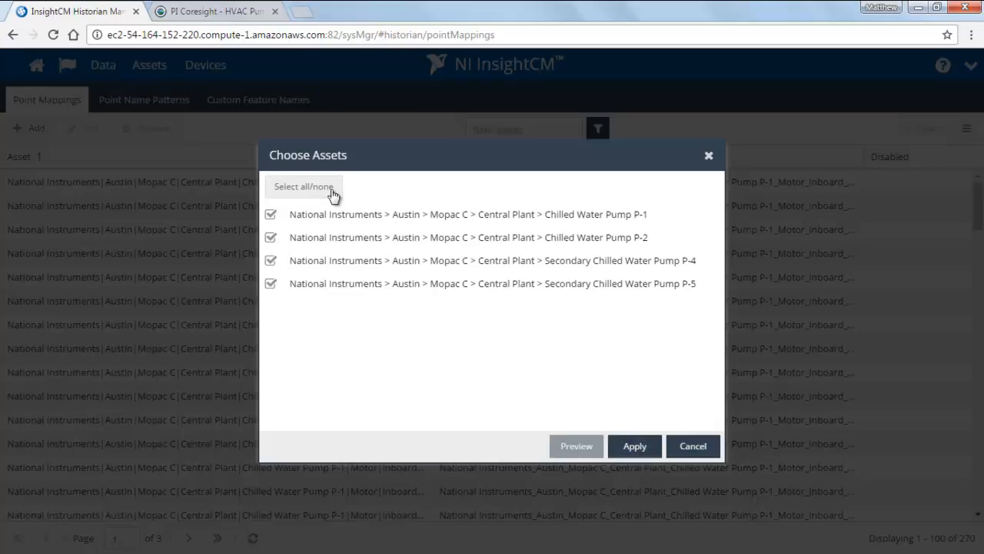
pyautogui.click(304, 186)
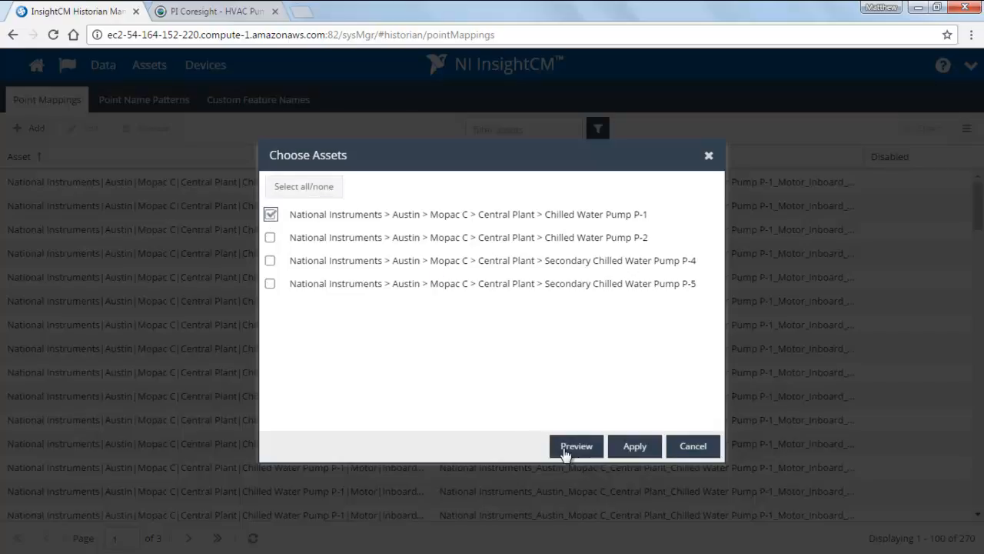
pyautogui.click(576, 446)
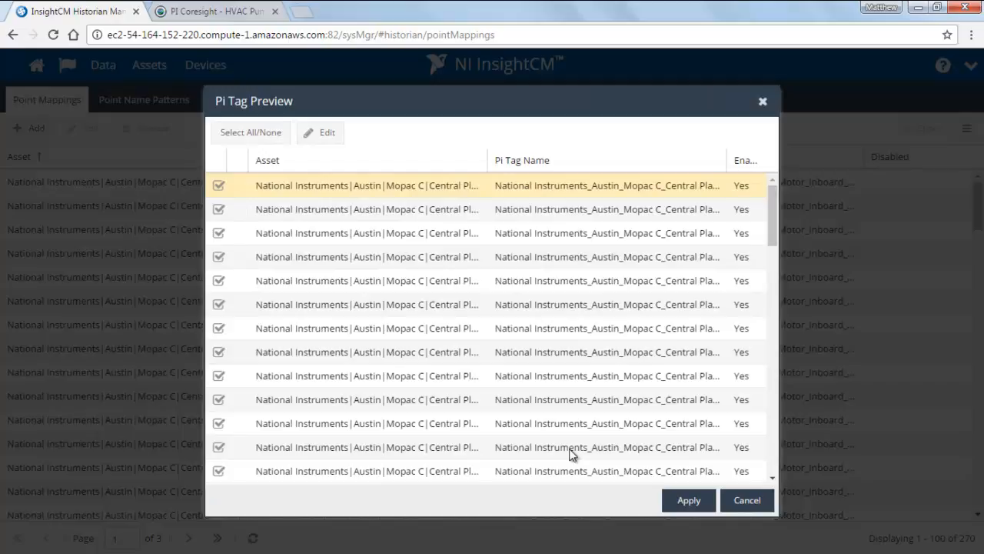
pyautogui.moveTo(495, 328)
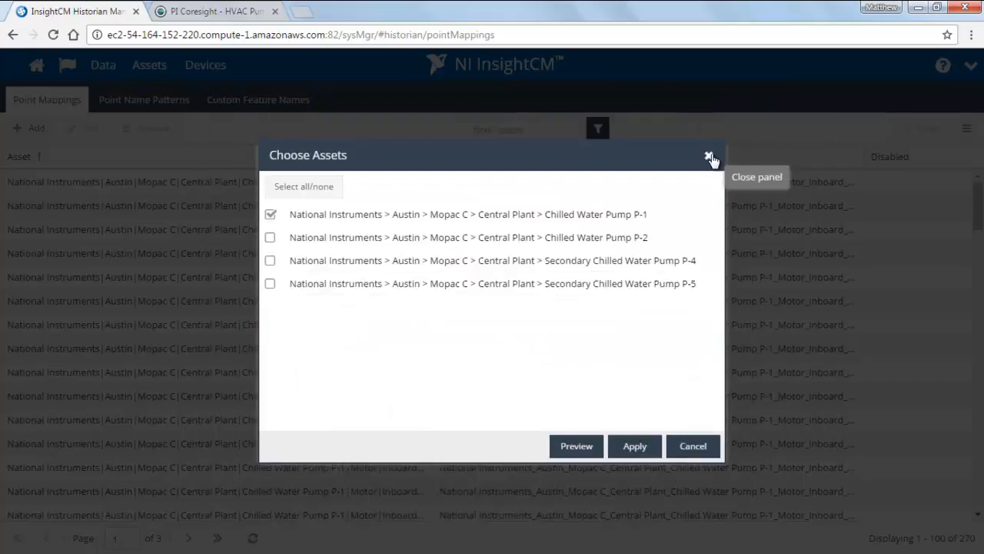
pyautogui.click(709, 157)
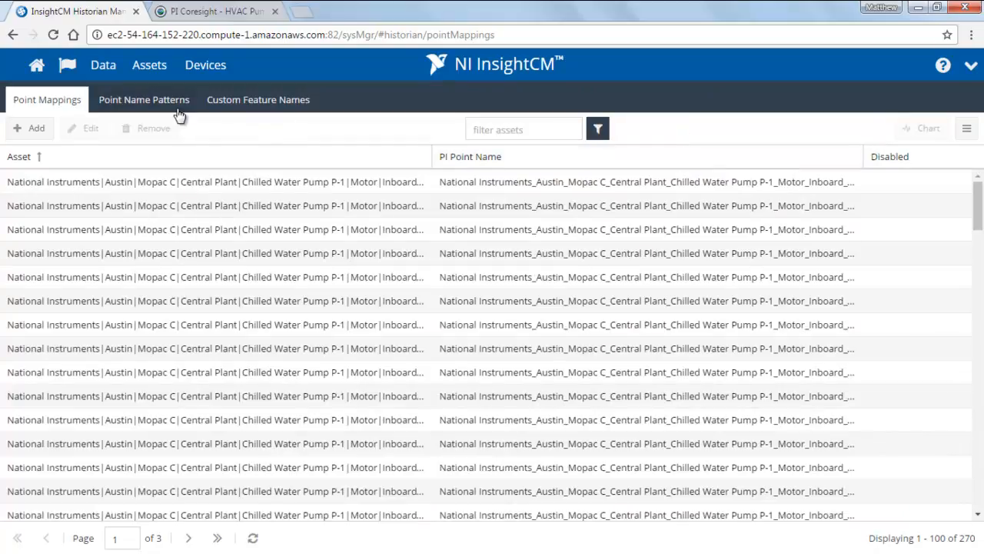
pyautogui.moveTo(256, 115)
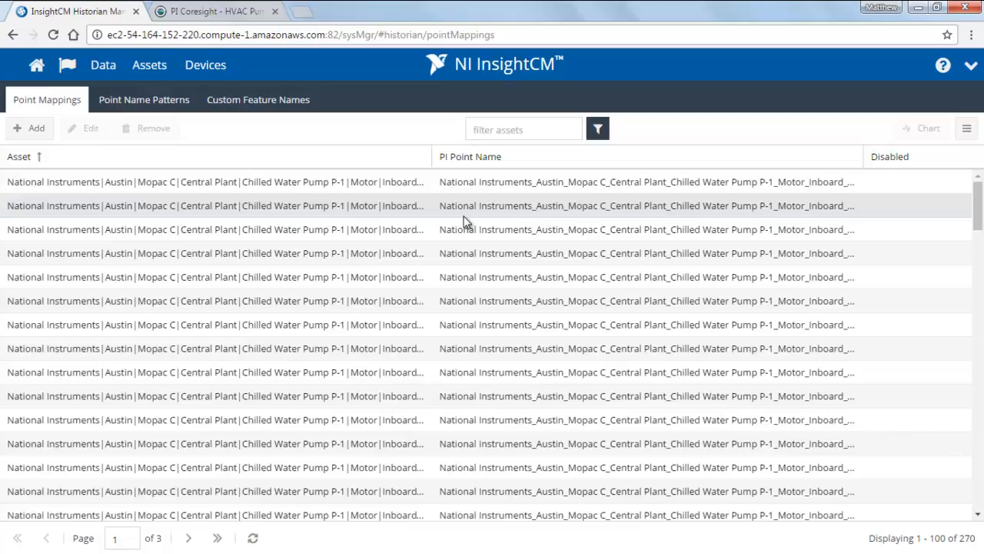
pyautogui.moveTo(475, 214)
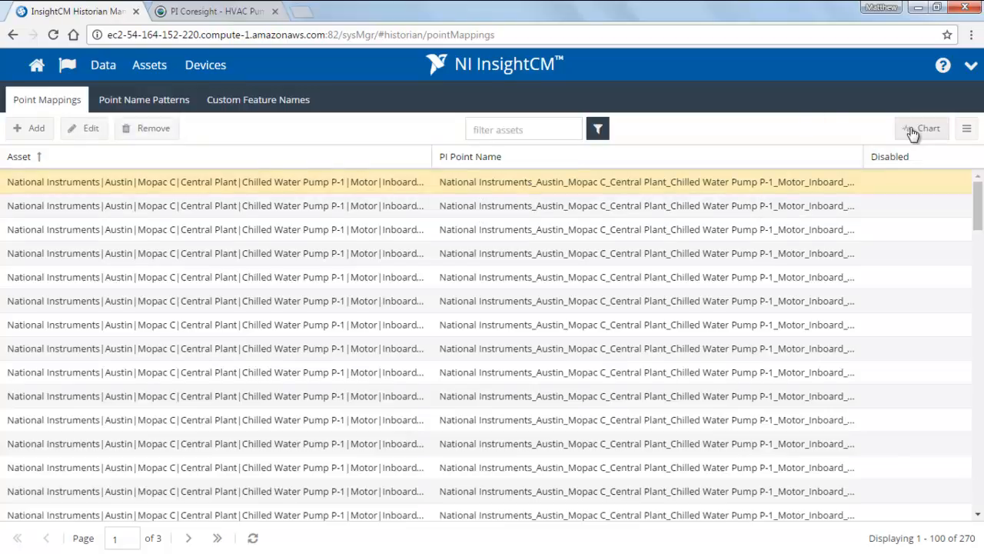
pyautogui.click(921, 128)
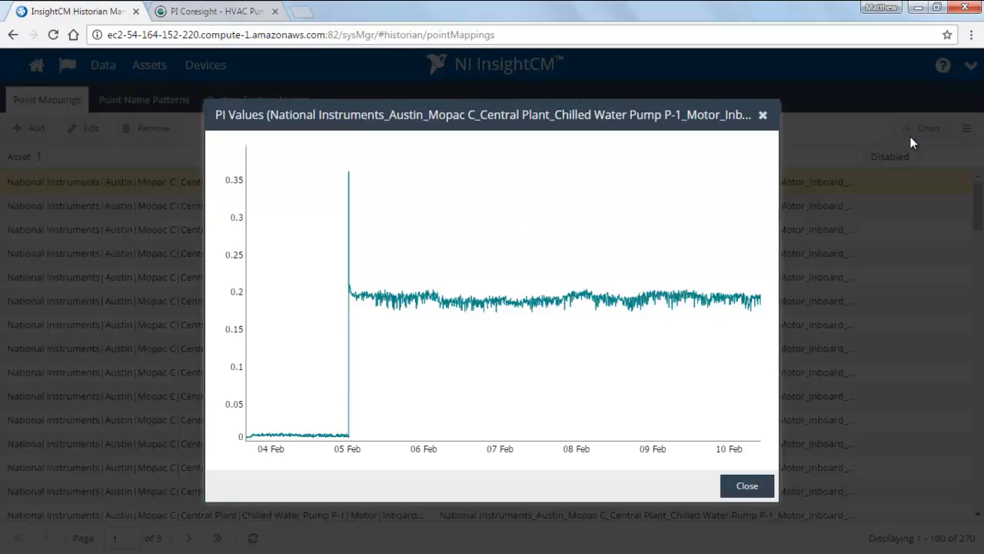
pyautogui.moveTo(480, 311)
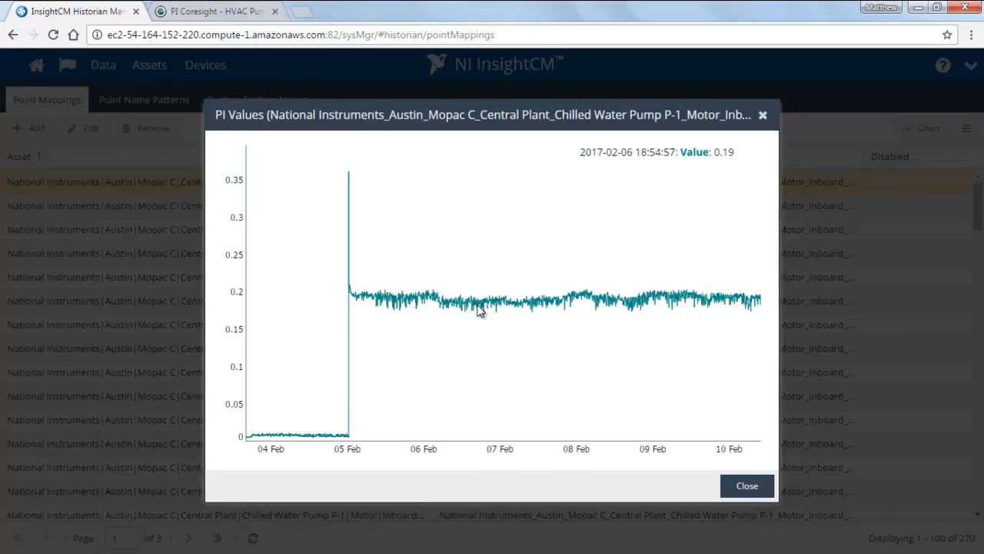
pyautogui.moveTo(530, 308)
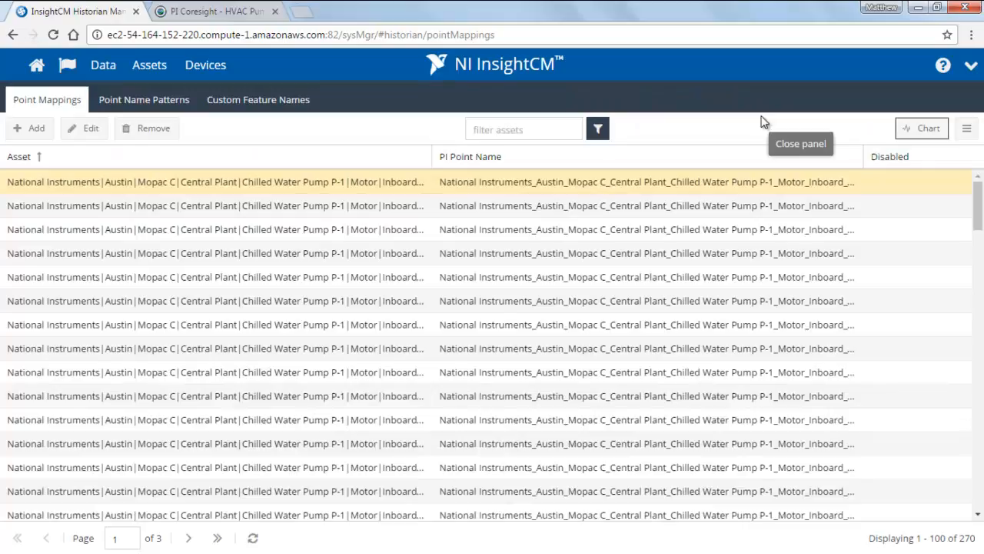
pyautogui.moveTo(764, 122)
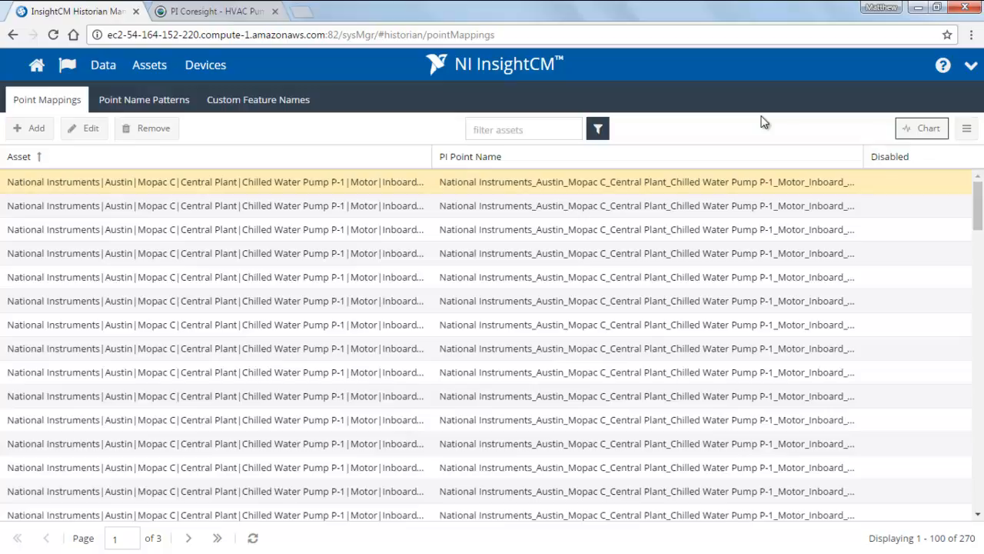
pyautogui.moveTo(253, 116)
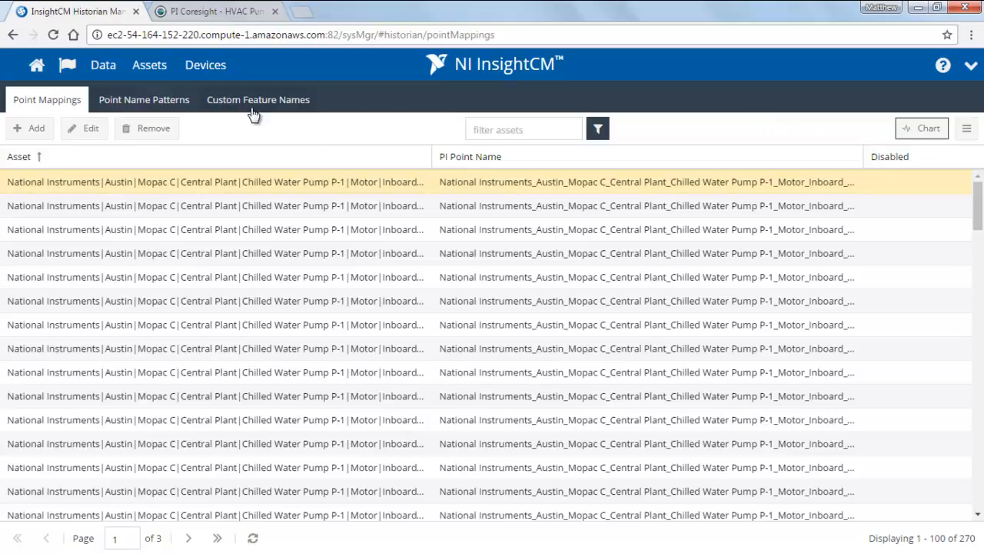
# Switch to the PI Coresight HVAC Pump Vibration browser tab for Chilled Water Pump P-1.
pyautogui.click(212, 10)
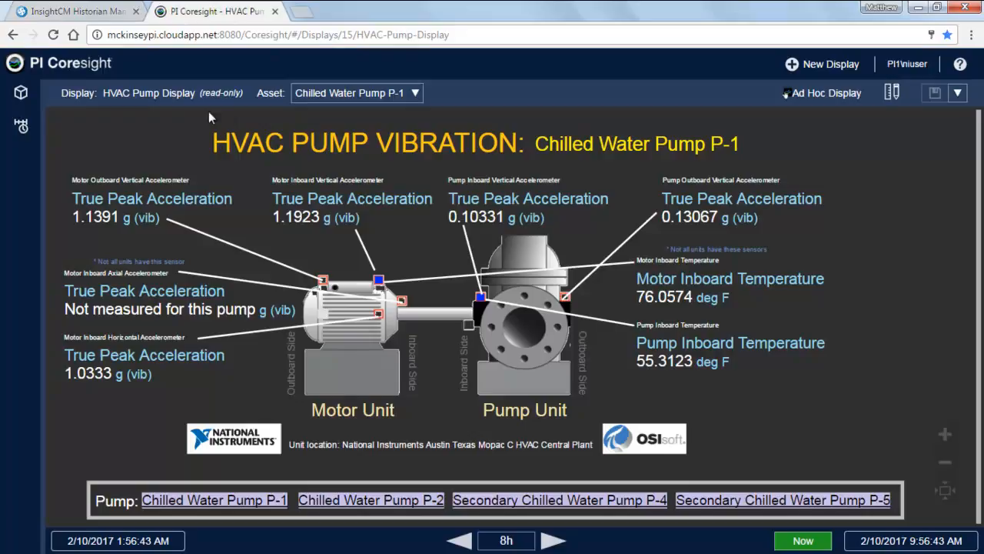
pyautogui.moveTo(162, 128)
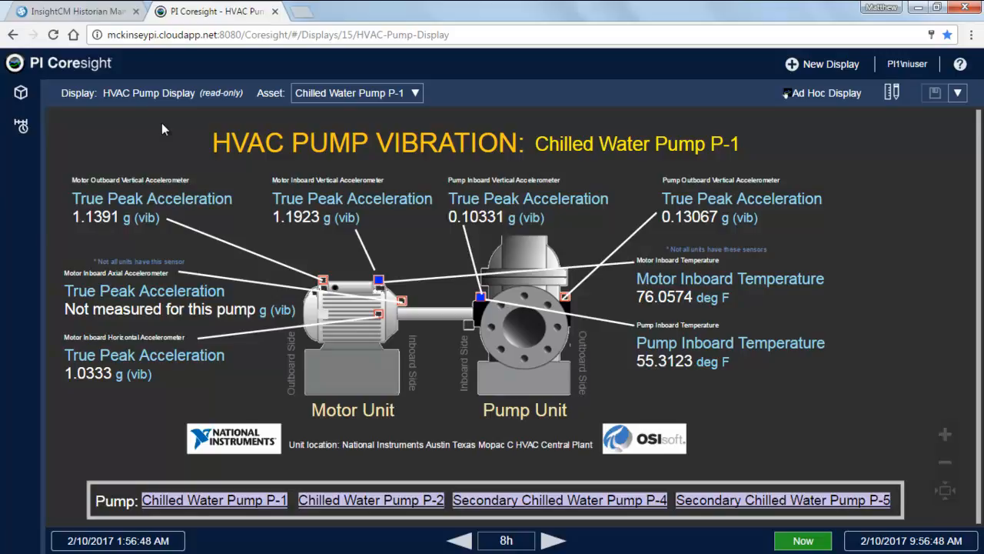
pyautogui.moveTo(253, 225)
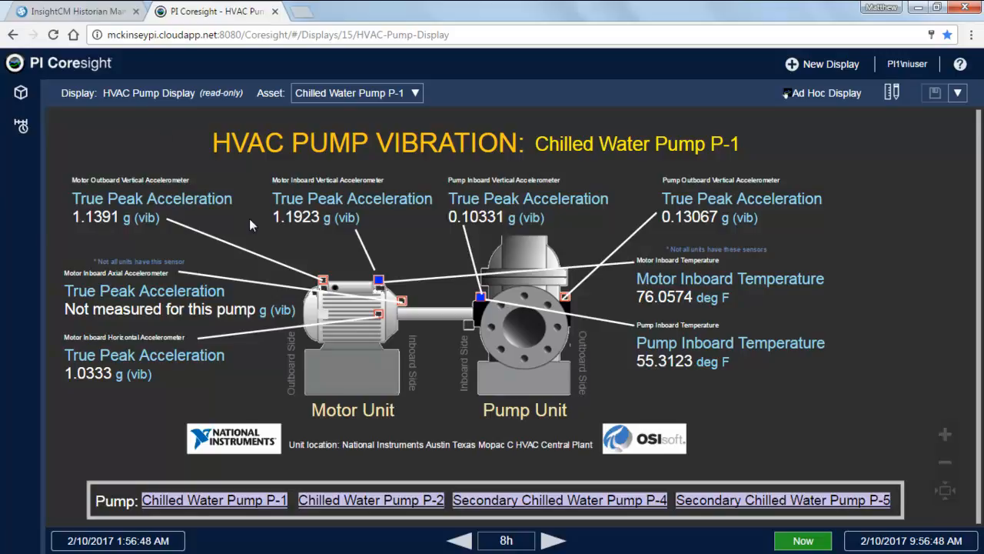